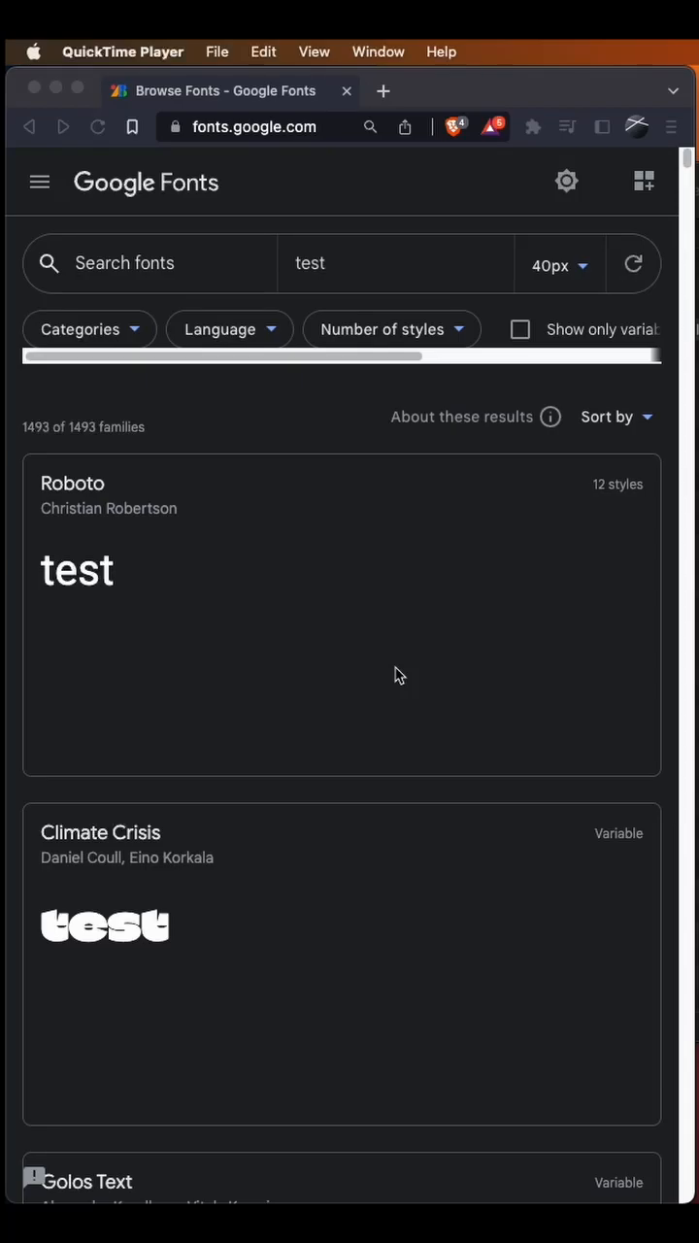
pyautogui.moveTo(394, 698)
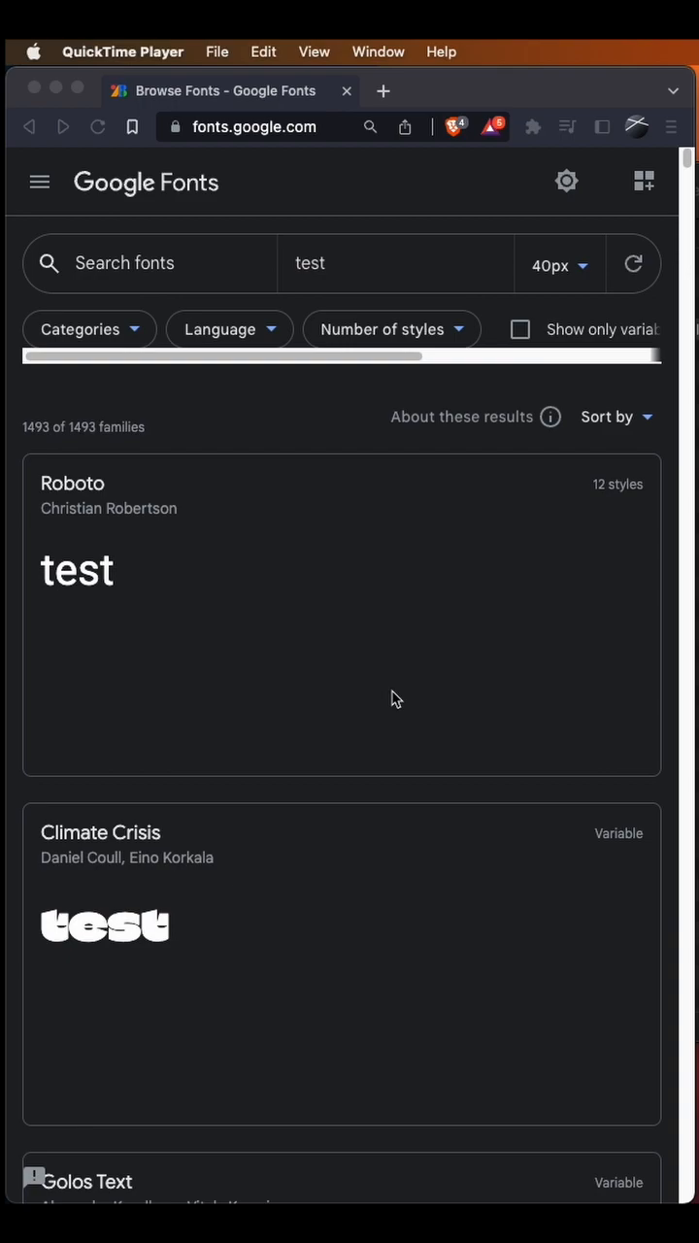
pyautogui.moveTo(173, 966)
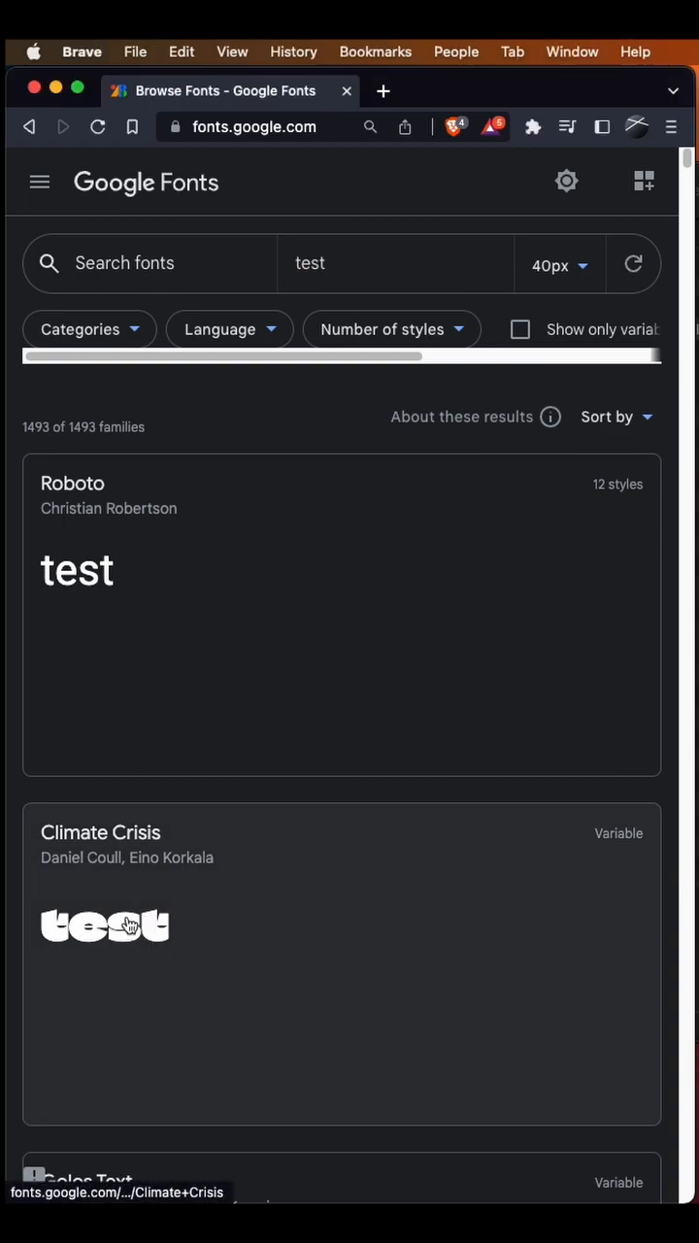
# Download the Climate Crisis family from its Google Fonts page as a zip
pyautogui.click(105, 926)
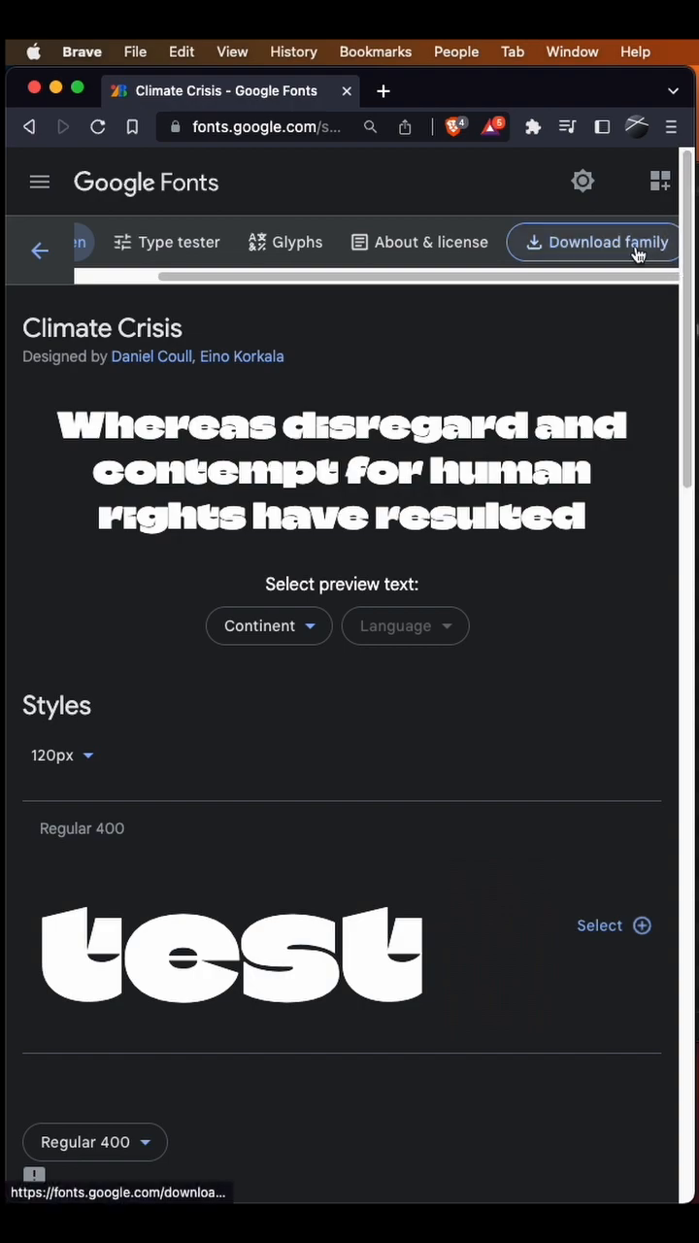
pyautogui.click(605, 242)
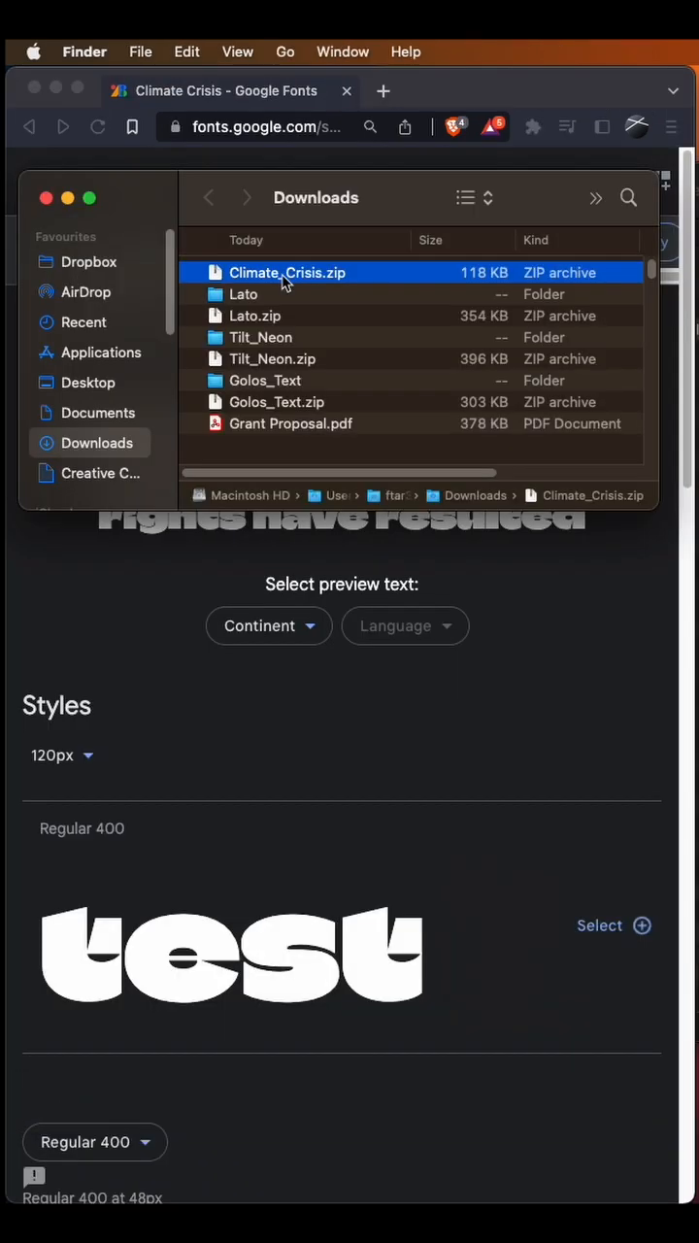
# Extract Climate_Crisis.zip and open its VariableFont .ttf file in Font Book
pyautogui.doubleClick(286, 272)
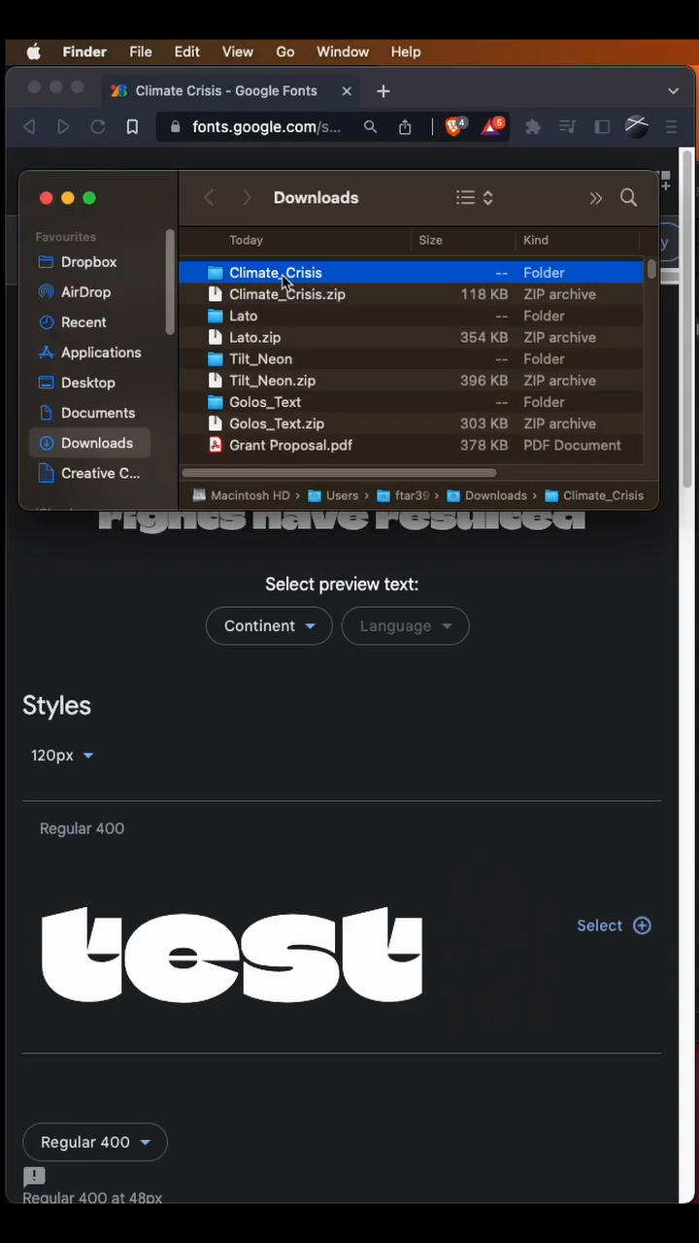
pyautogui.doubleClick(276, 273)
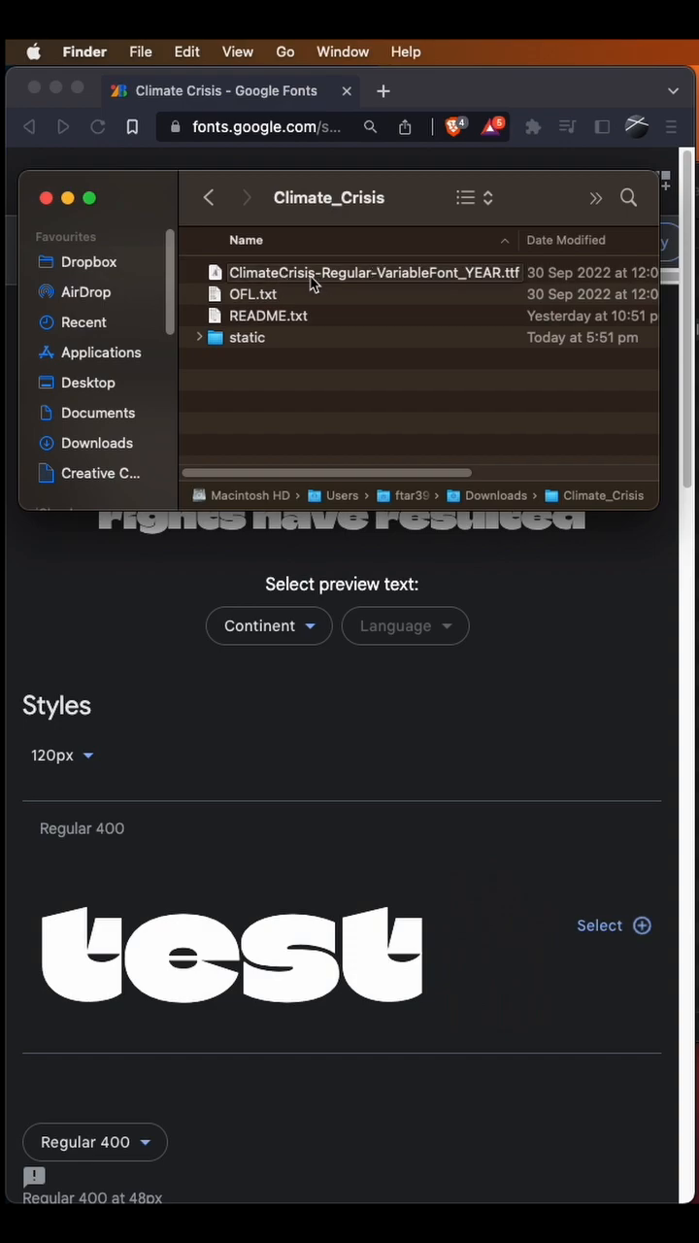
pyautogui.moveTo(350, 281)
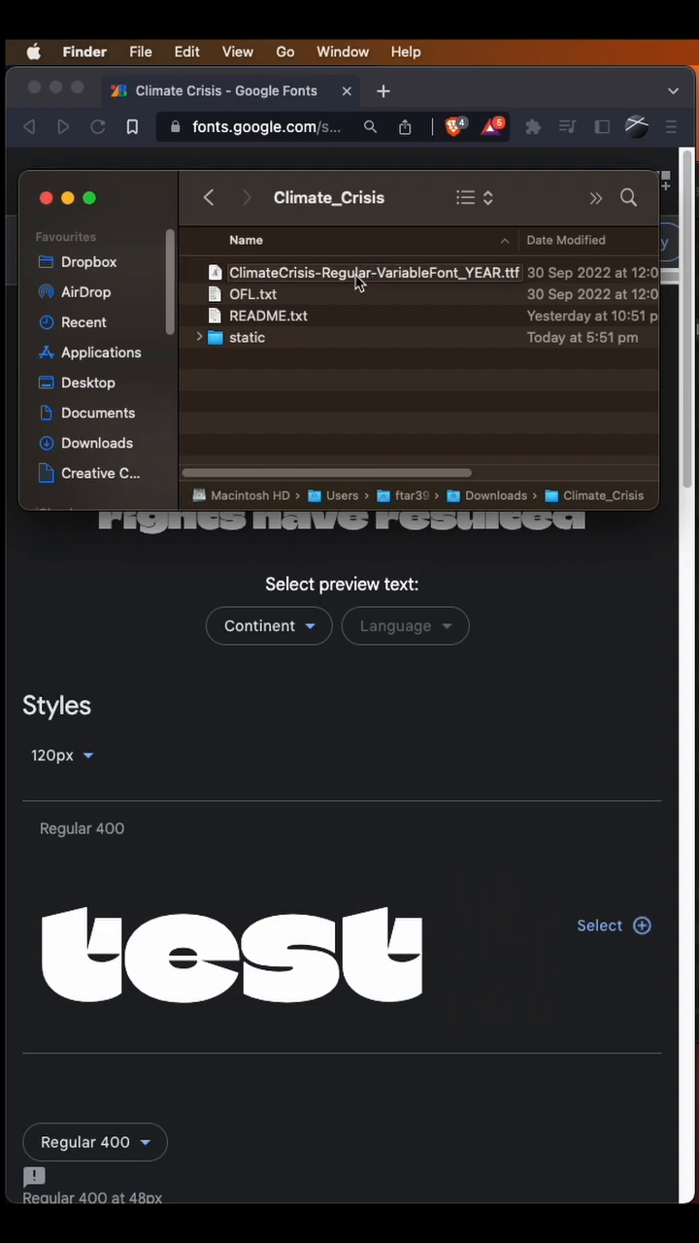
pyautogui.doubleClick(374, 273)
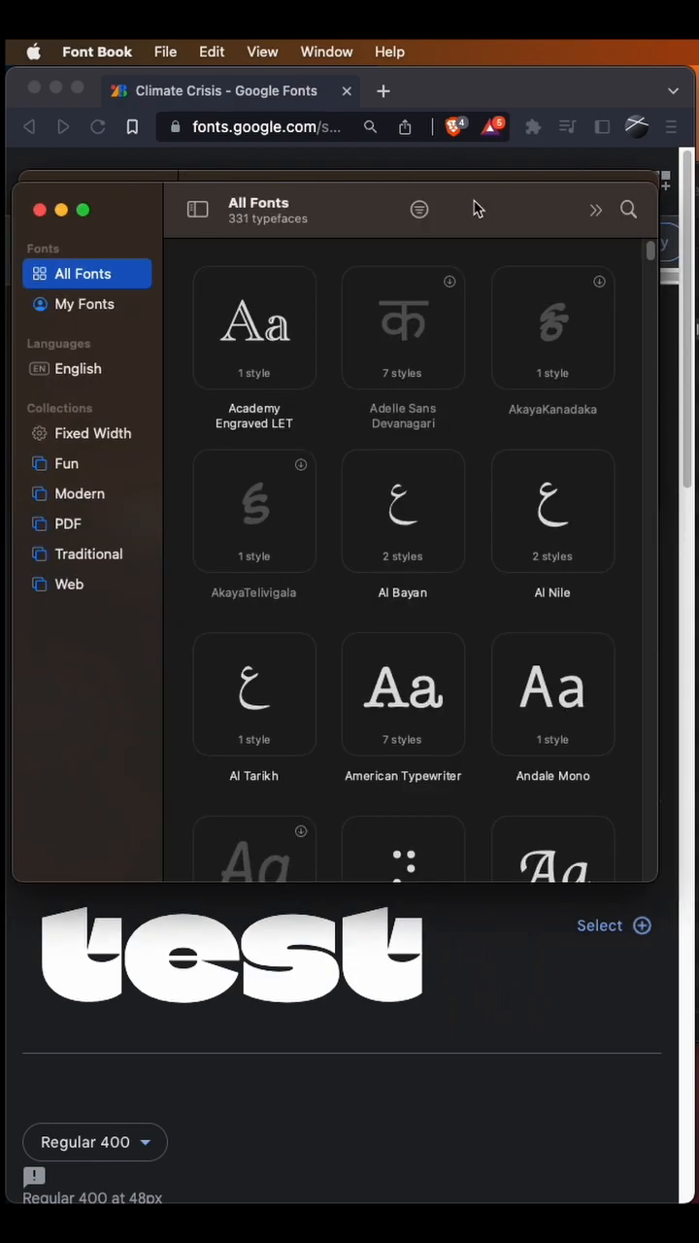
# Search Font Book's installed fonts for 'clima'
pyautogui.click(628, 210)
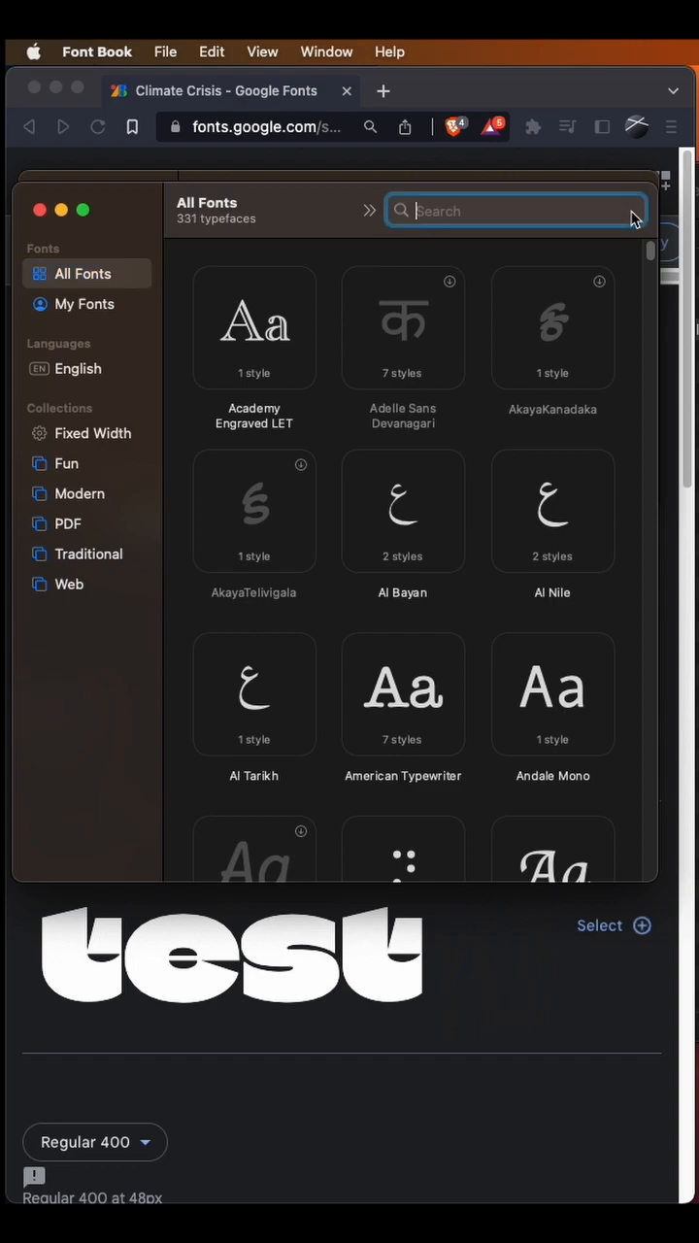
pyautogui.write('clima')
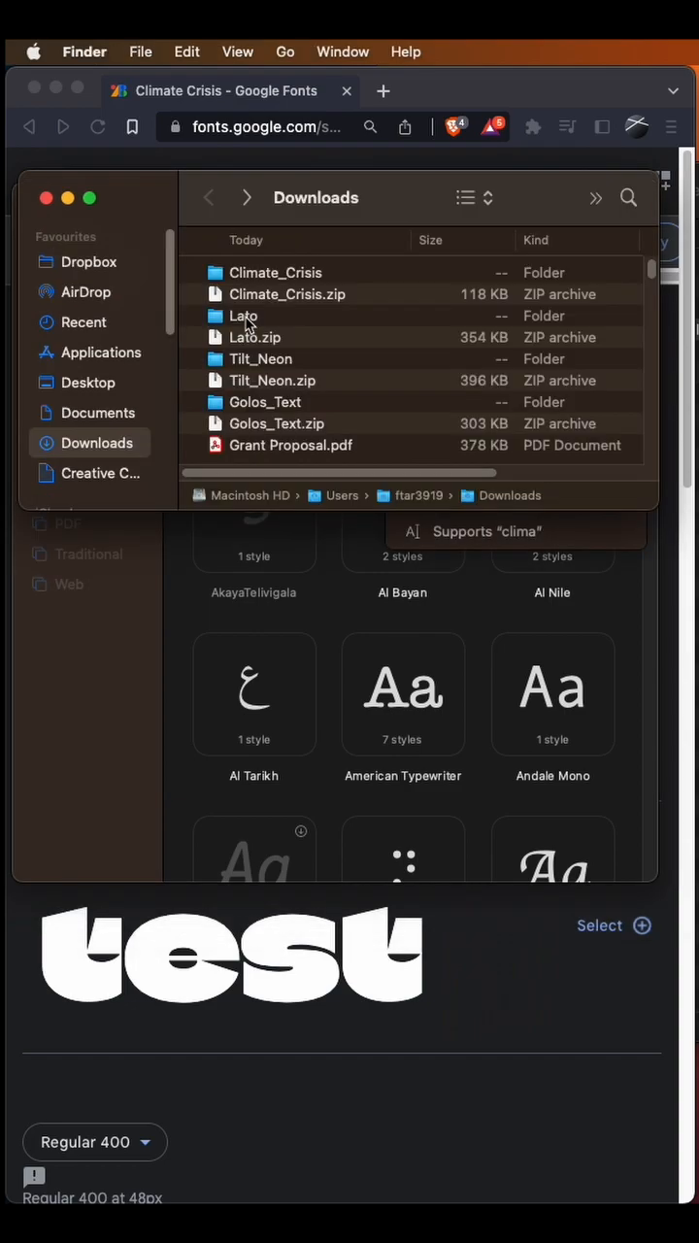
# Open all ten Lato .ttf files from the Lato folder at once for installation
pyautogui.doubleClick(244, 316)
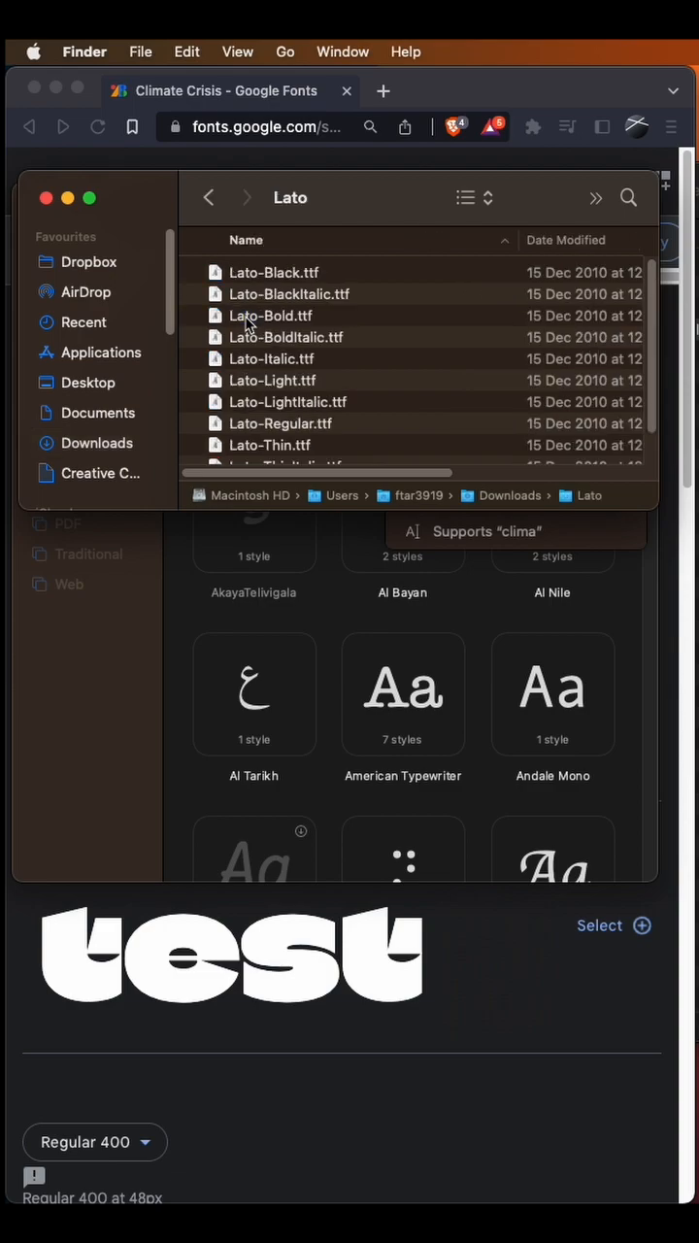
pyautogui.scroll(-3)
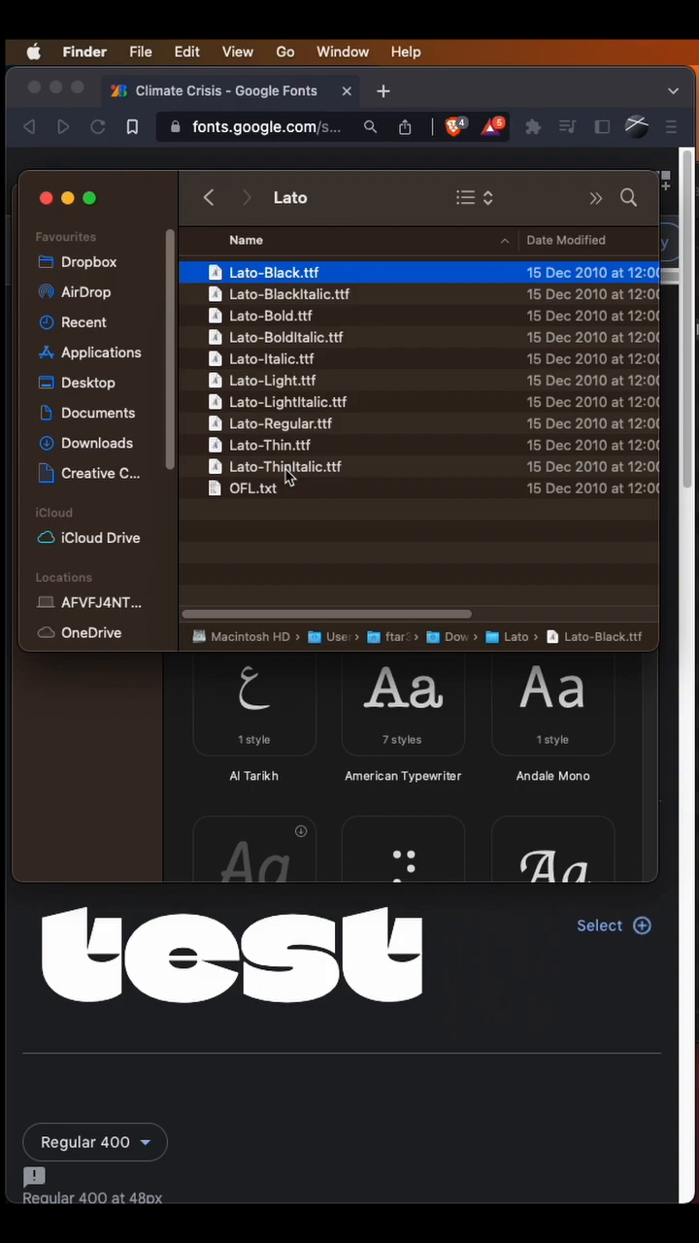
pyautogui.rightClick(285, 466)
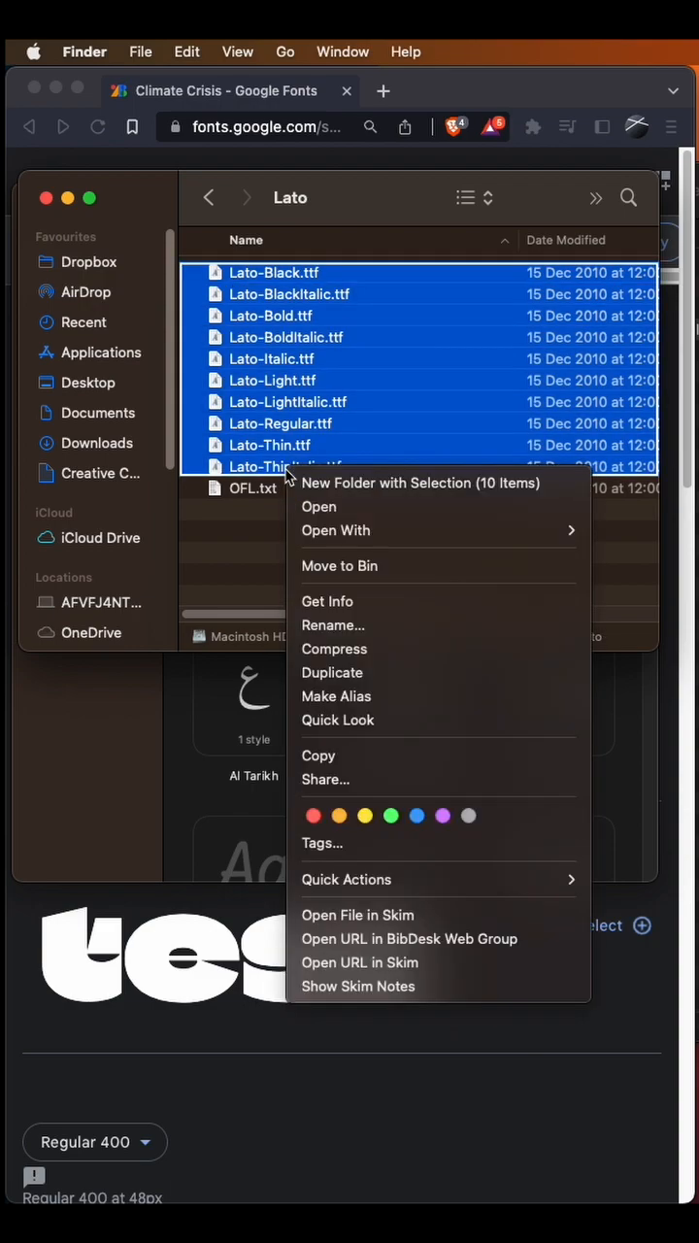
pyautogui.moveTo(318, 506)
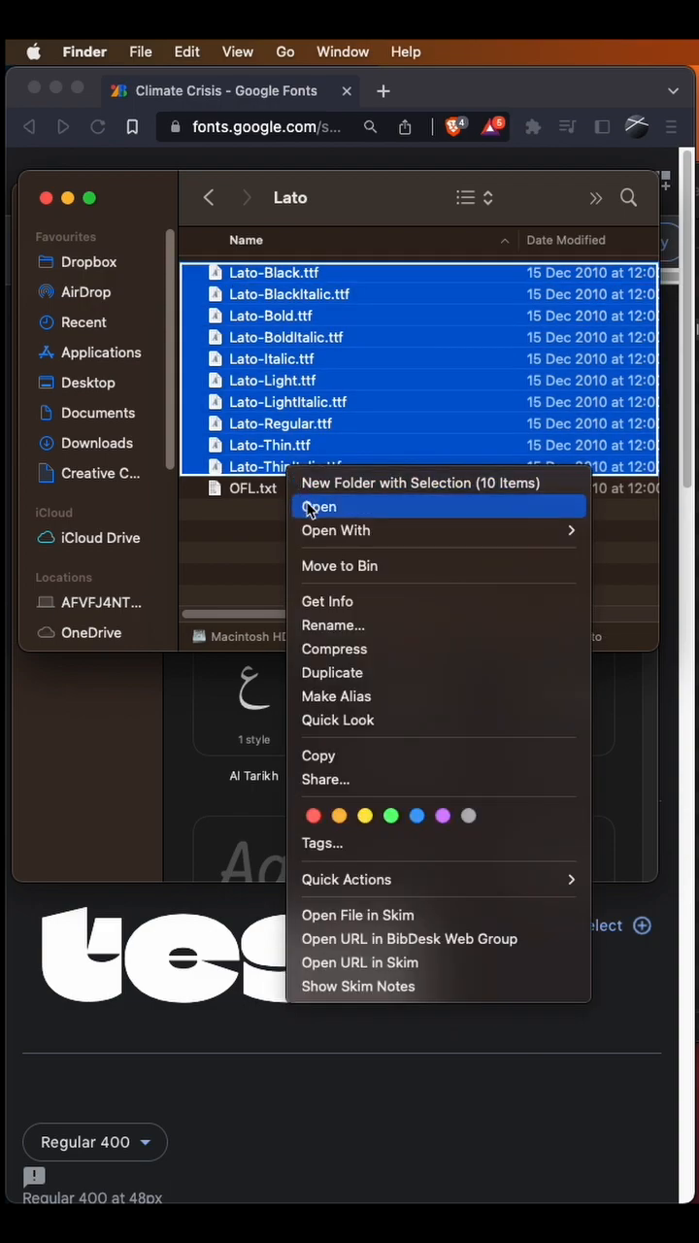
pyautogui.click(318, 506)
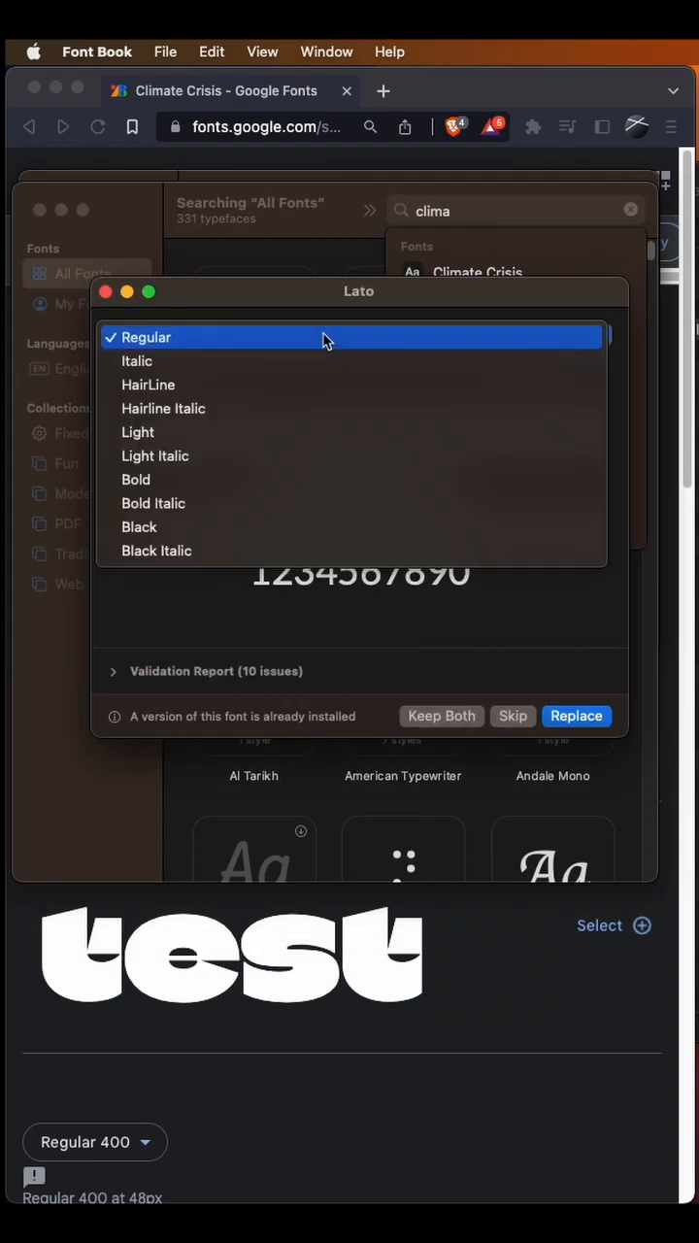